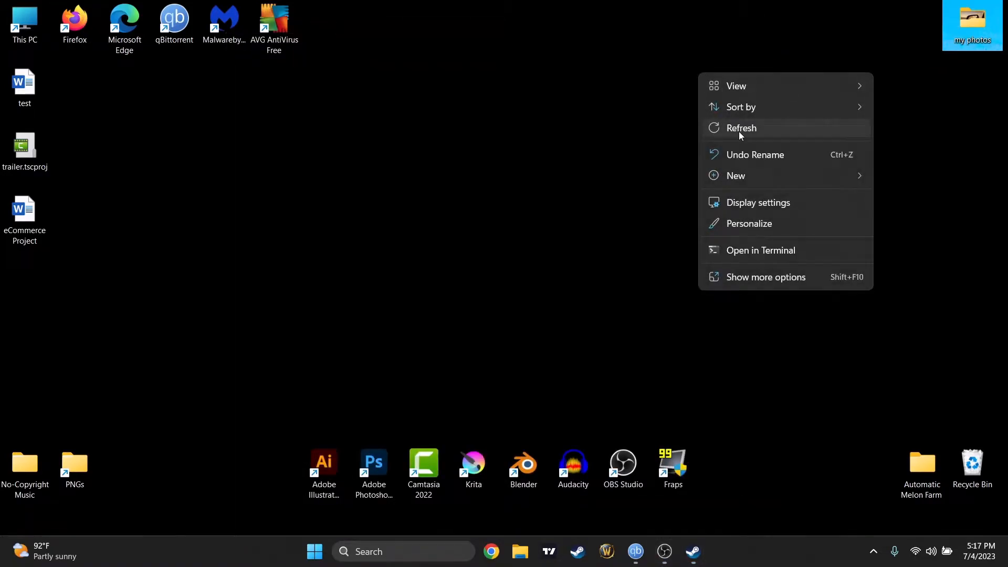
- Refresh the Windows desktop so the wallpaper and icons redraw
left_click(741, 128)
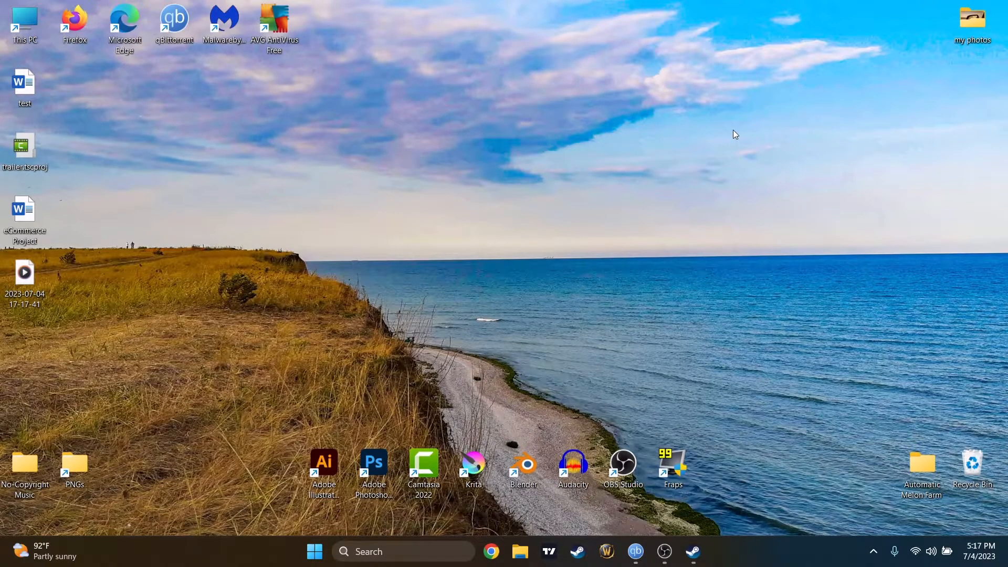
mouse_move(715, 500)
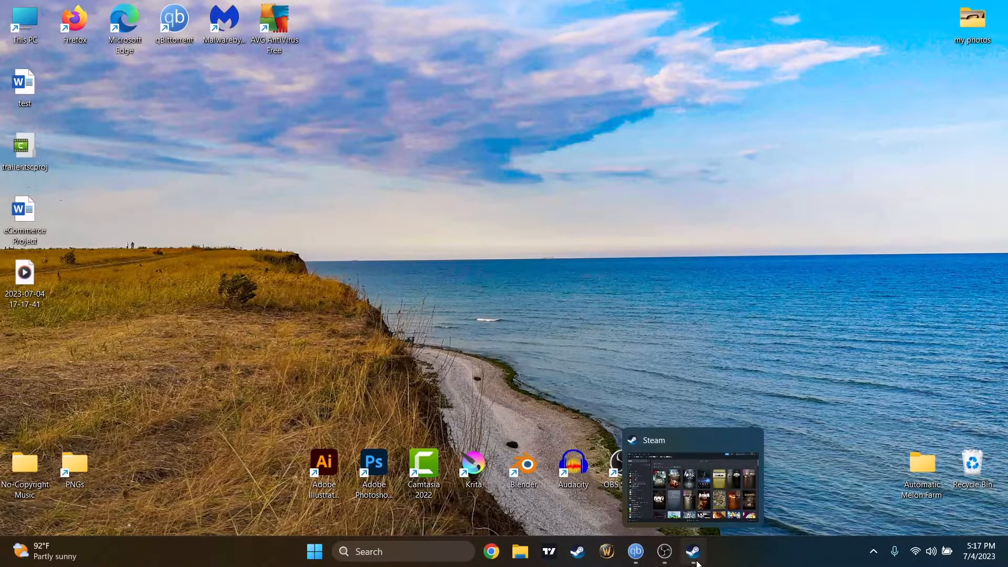
- Bring the Steam client's Library of 163 games to the front
left_click(692, 551)
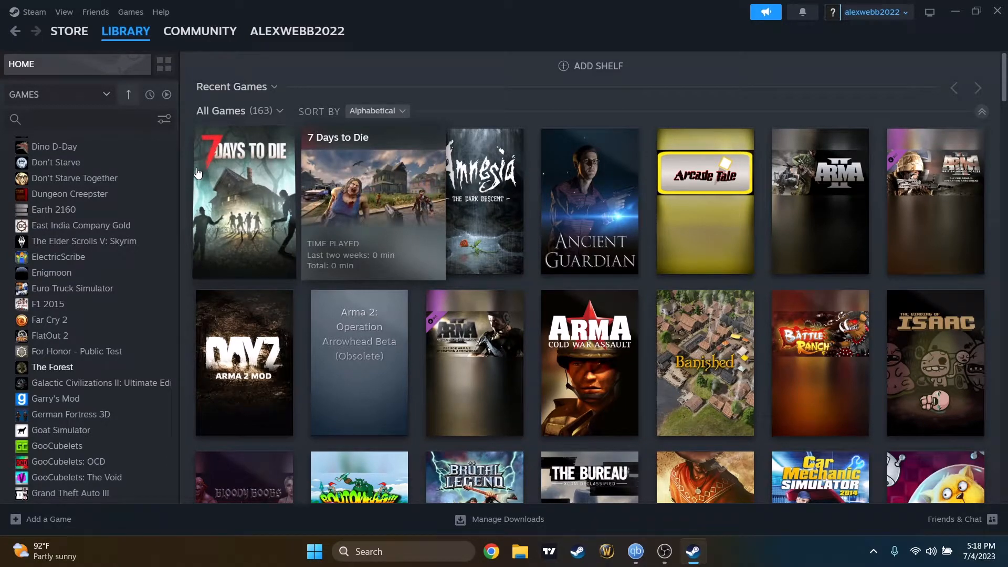
mouse_move(609, 6)
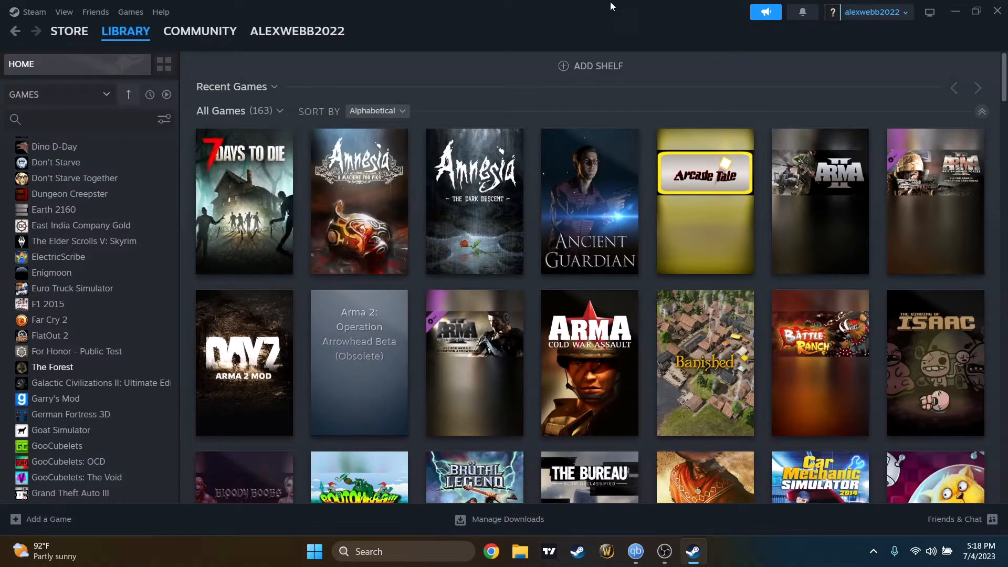
mouse_move(293, 19)
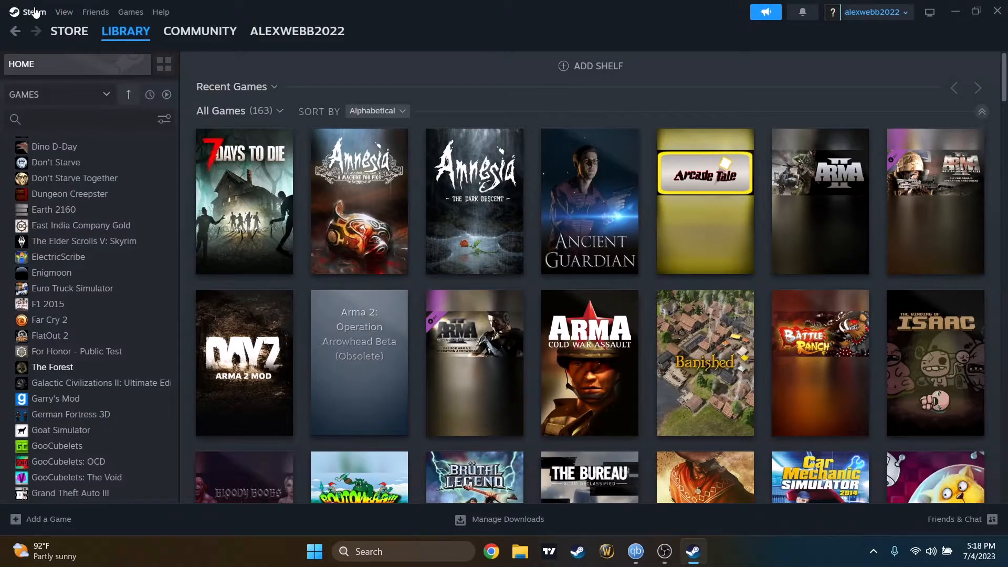
mouse_move(96, 12)
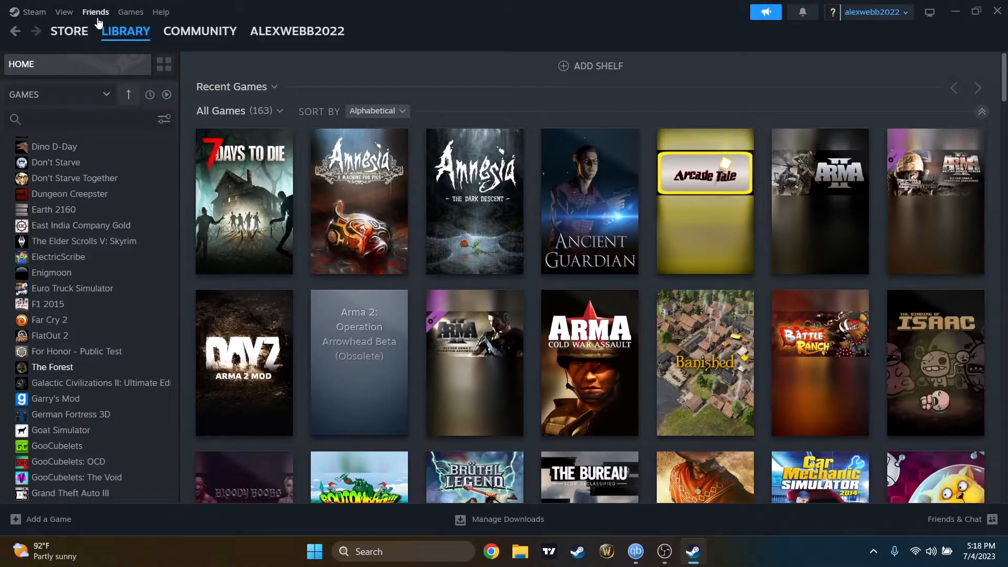
- Reach the Family page of Steam's settings via the Steam menu
left_click(34, 12)
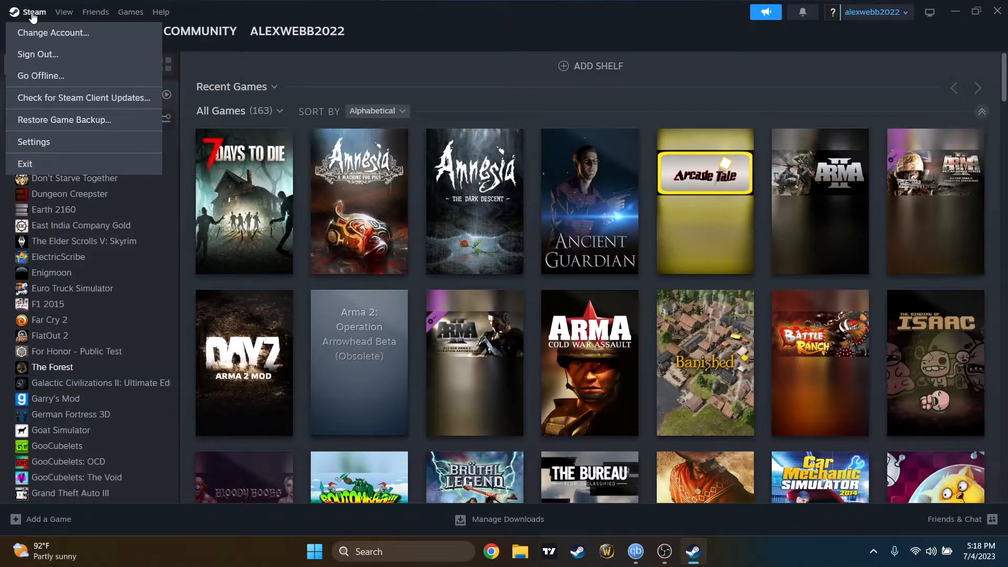
left_click(34, 142)
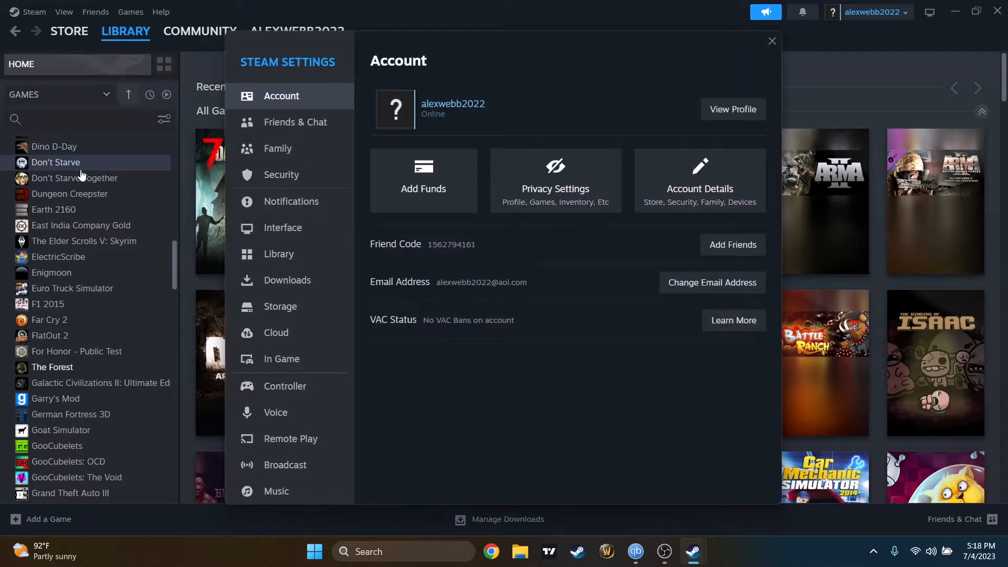
mouse_move(278, 148)
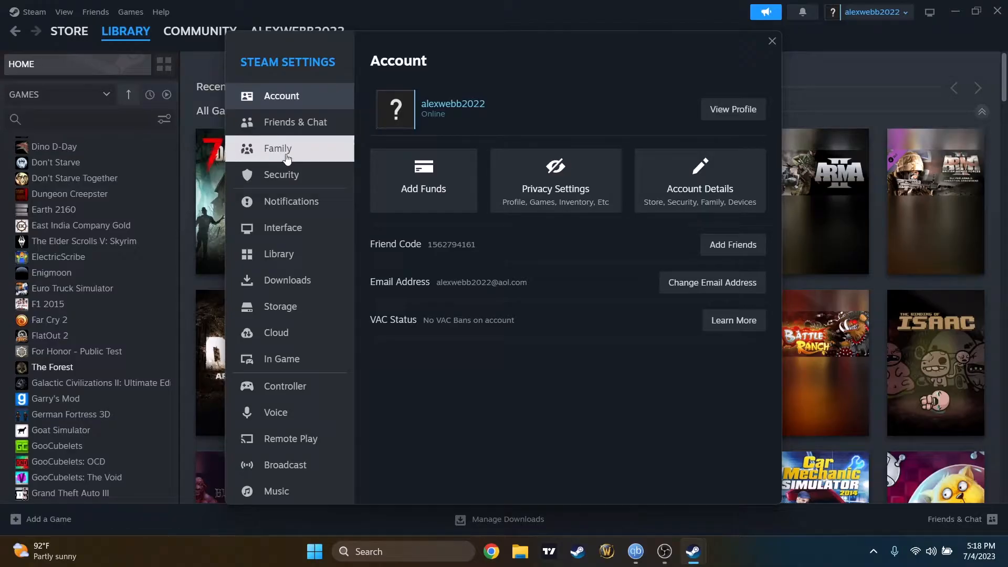
left_click(277, 148)
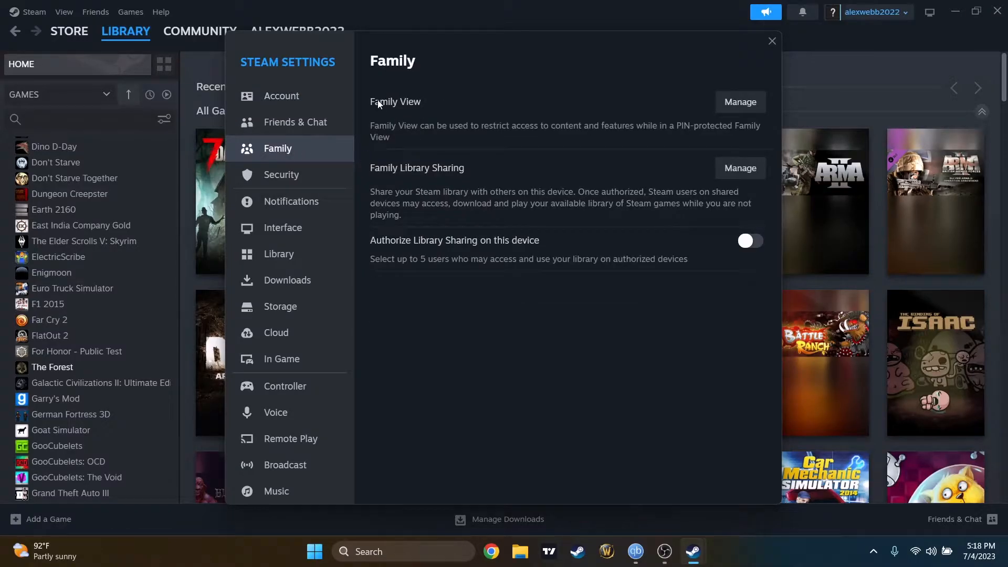
mouse_move(434, 135)
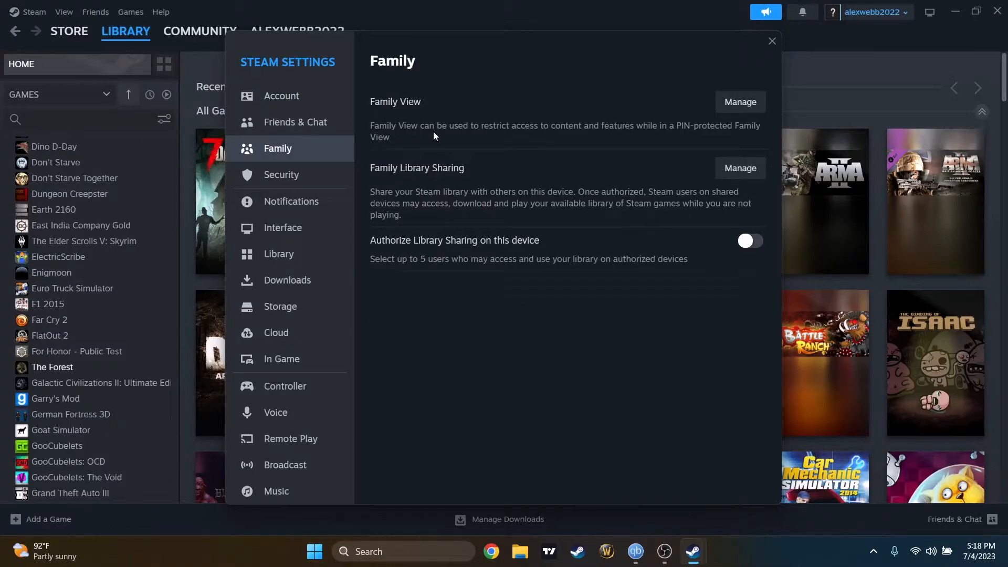
mouse_move(592, 140)
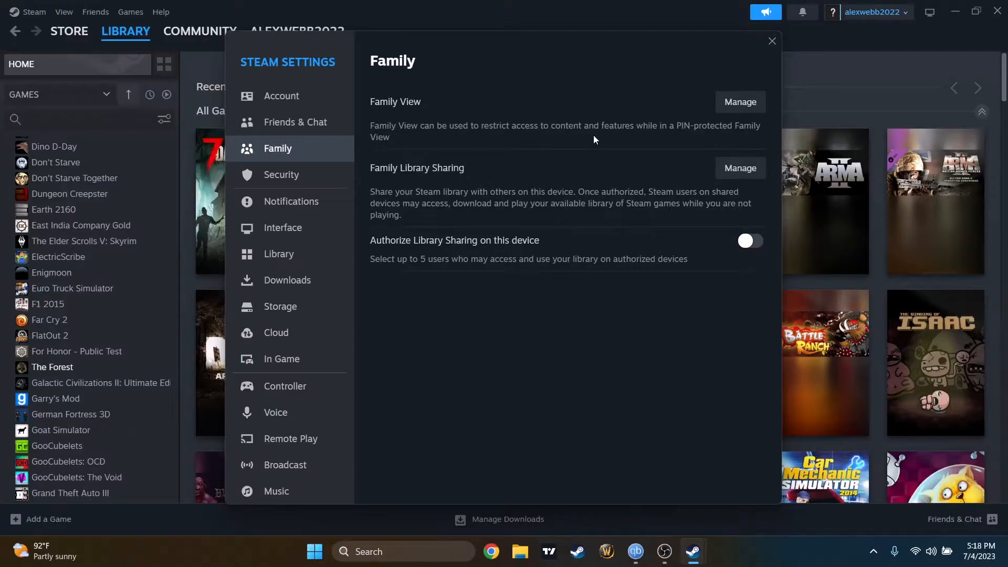
mouse_move(671, 139)
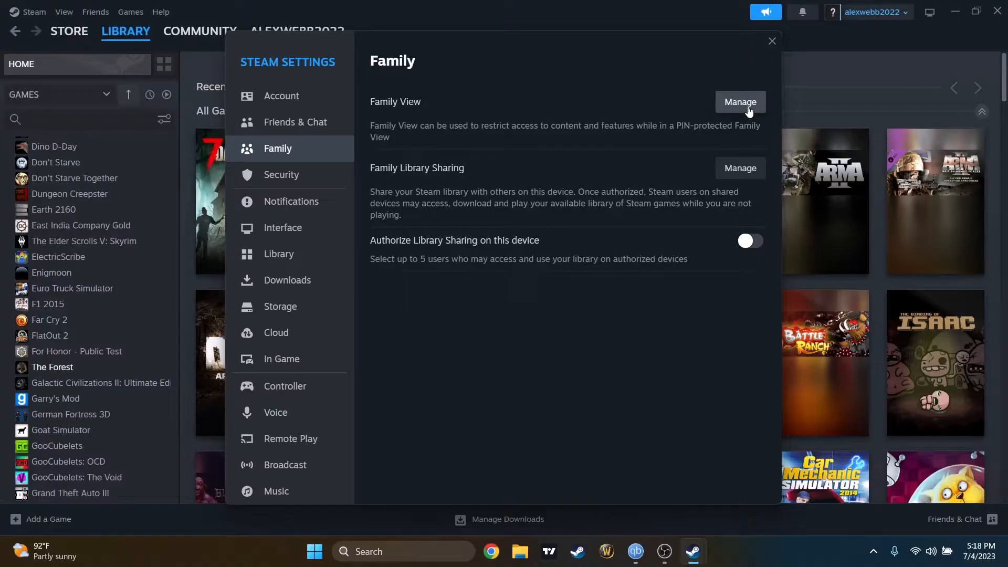
- Start Family View setup allowing all games, leaving the Steam store excluded
left_click(739, 102)
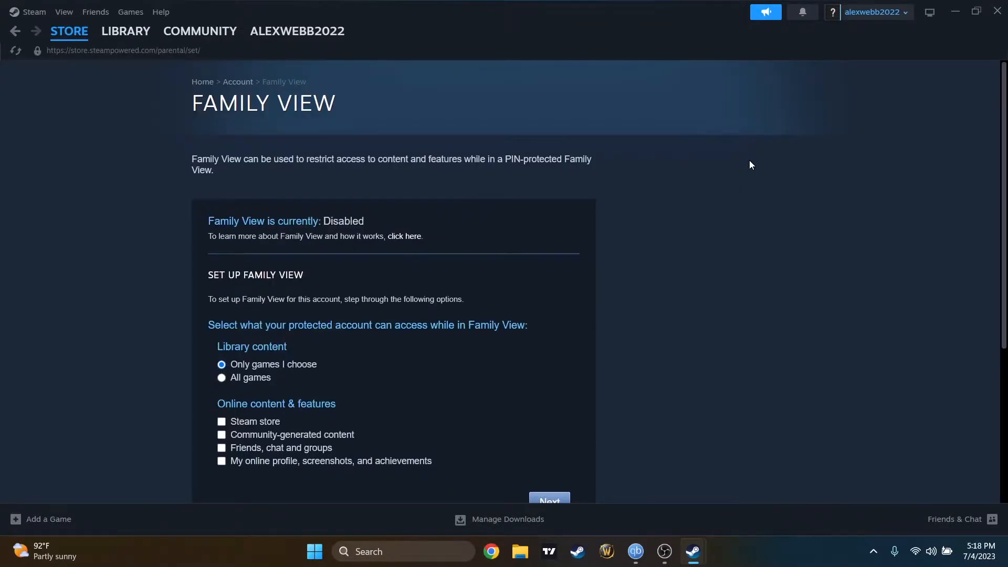
scroll("down", 3)
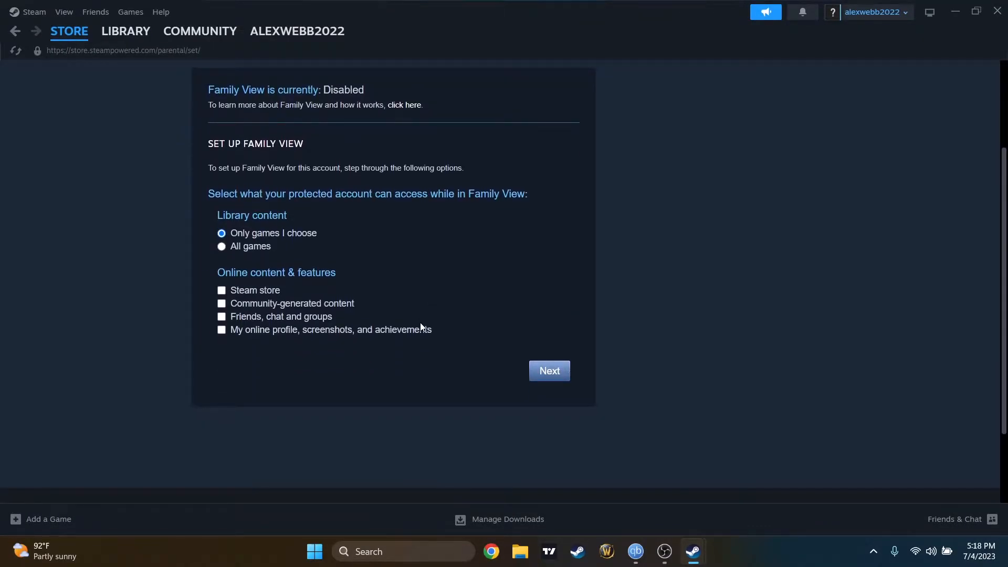
mouse_move(290, 211)
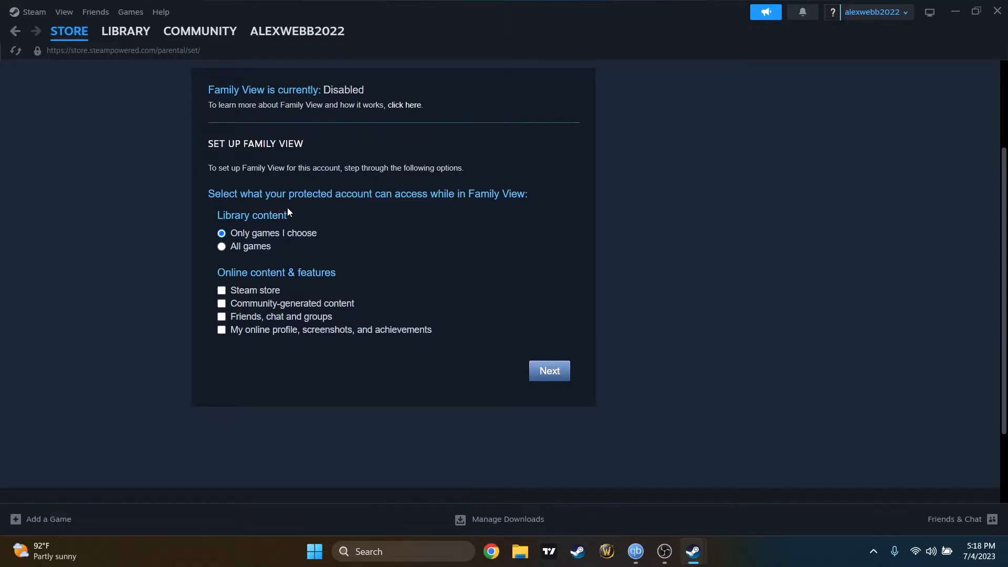
mouse_move(437, 207)
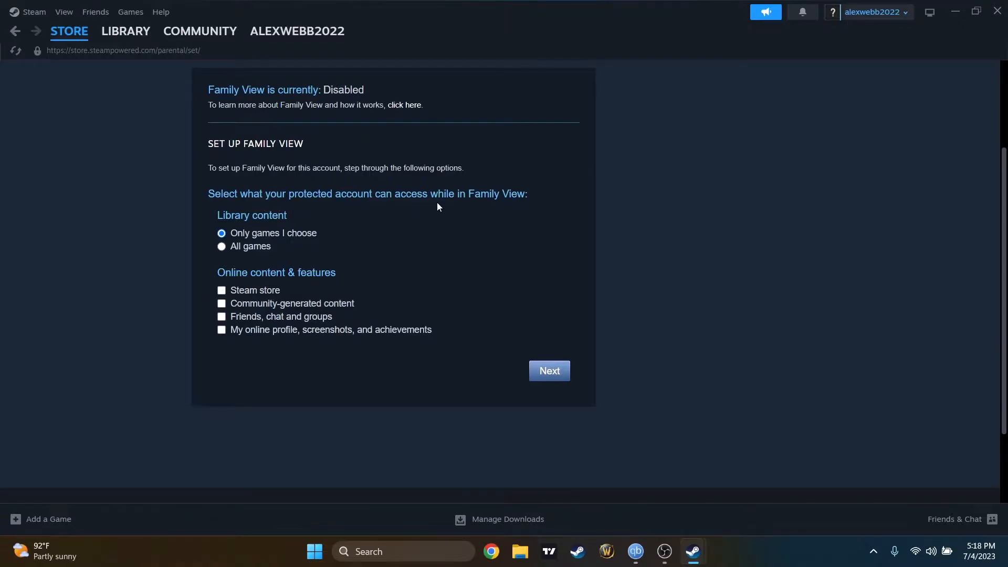
left_click(222, 246)
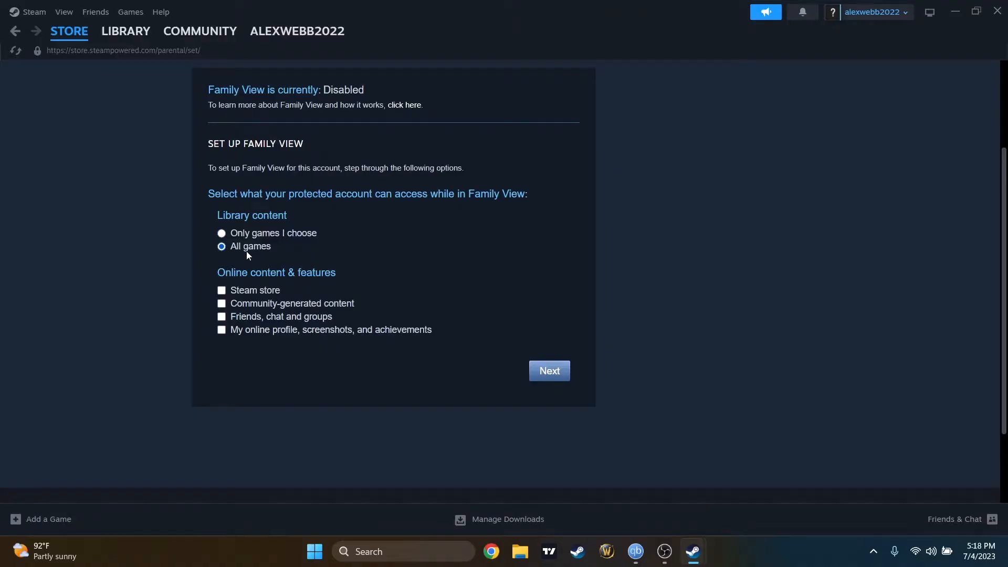
mouse_move(251, 257)
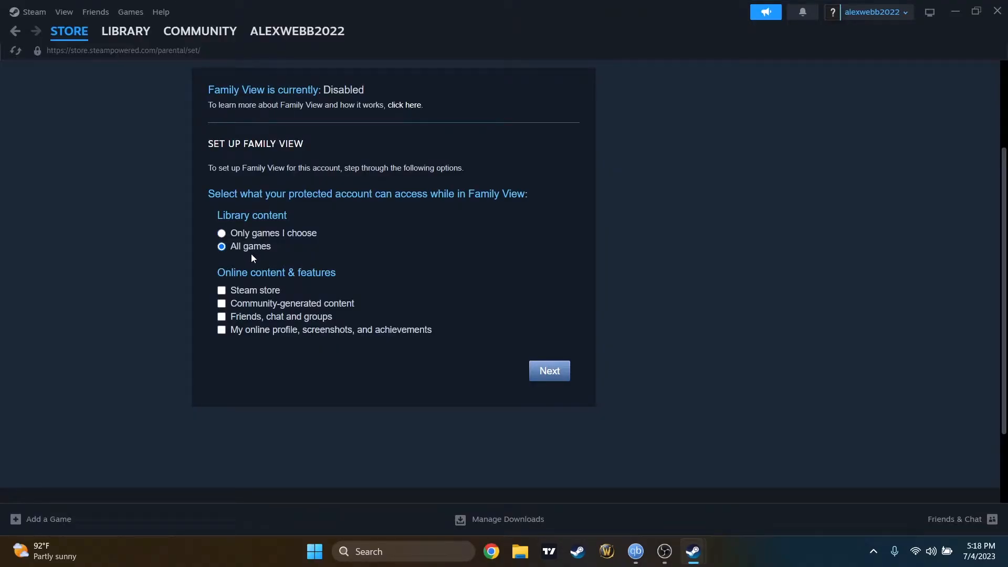
mouse_move(266, 242)
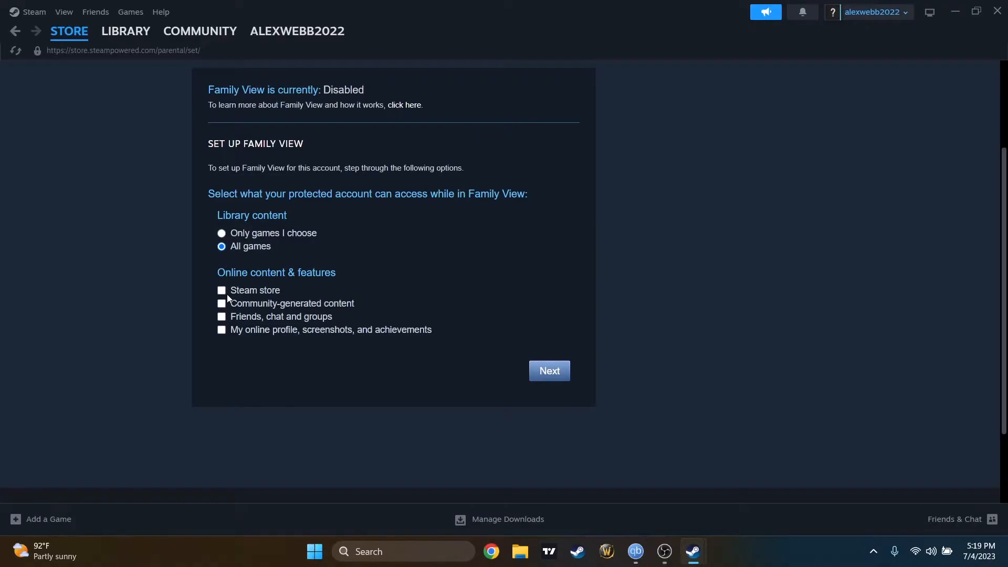
left_click(221, 290)
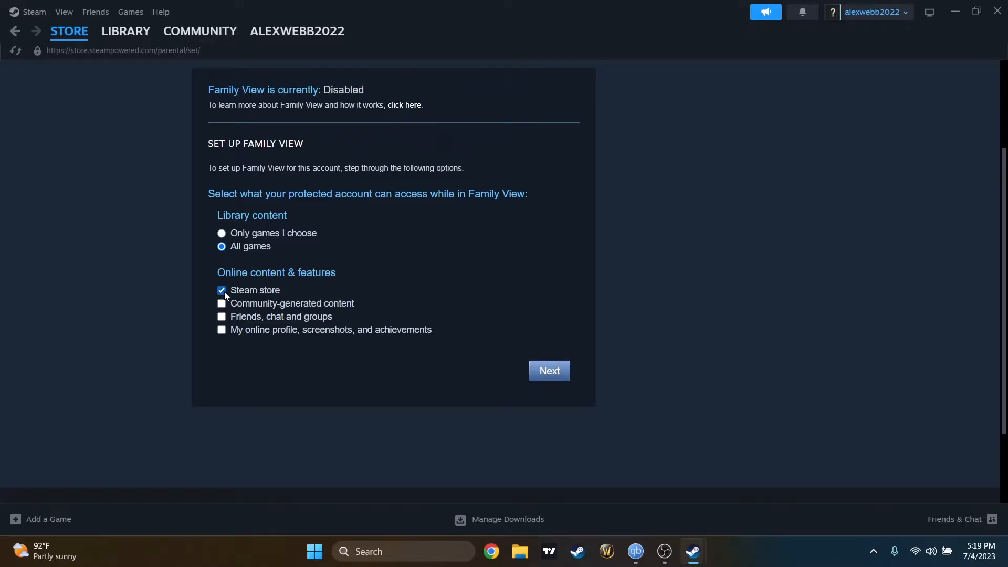
left_click(222, 289)
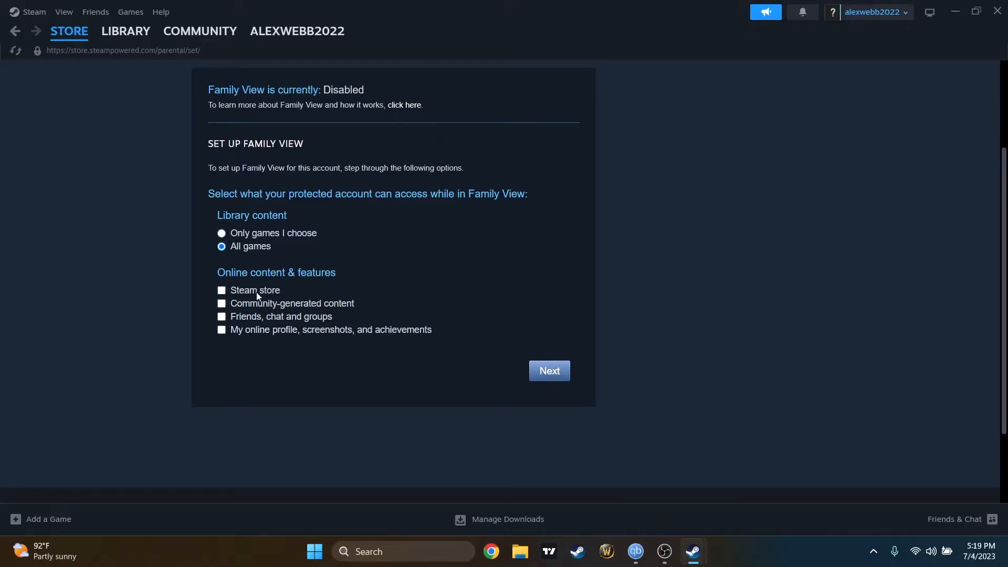
mouse_move(252, 314)
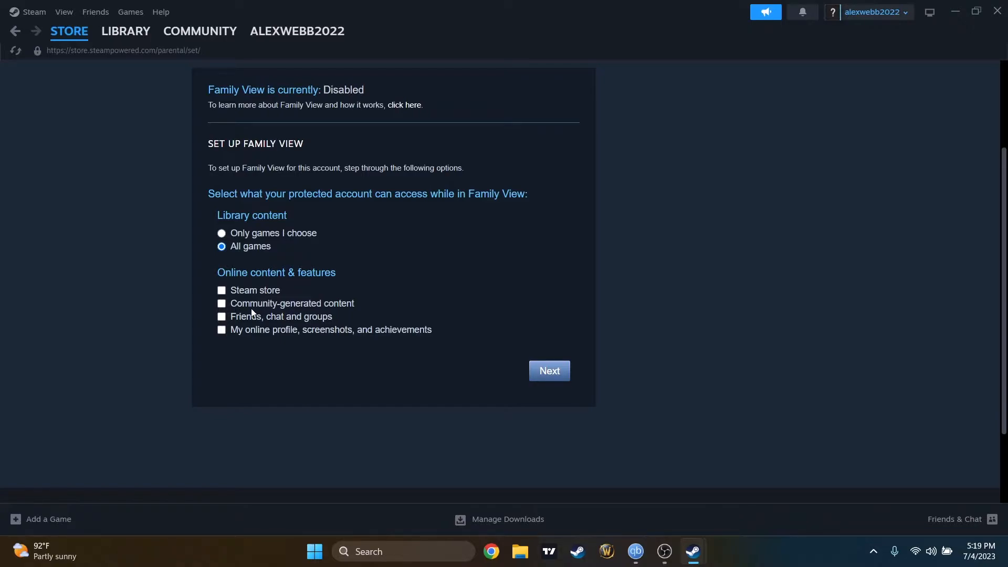
mouse_move(309, 319)
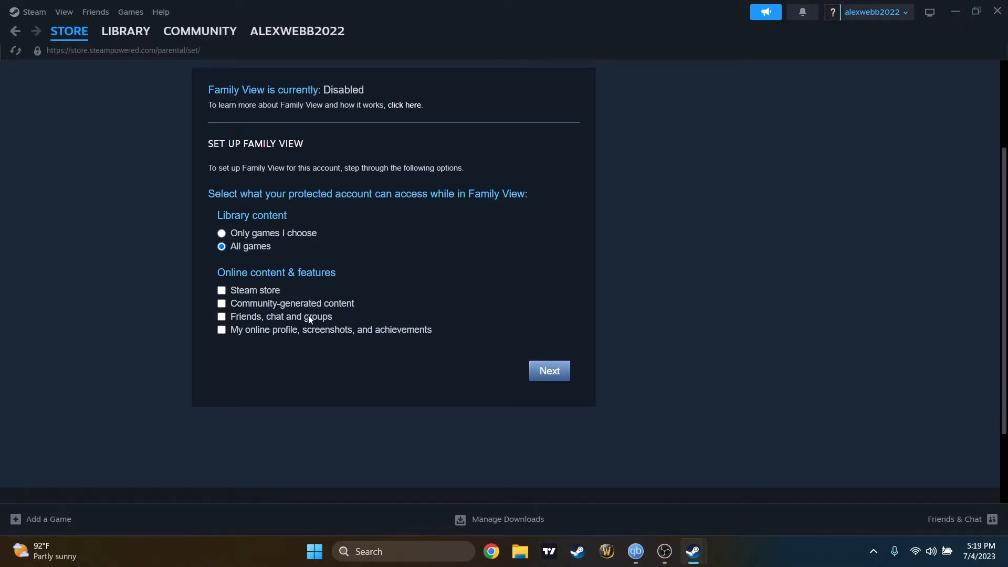
mouse_move(270, 344)
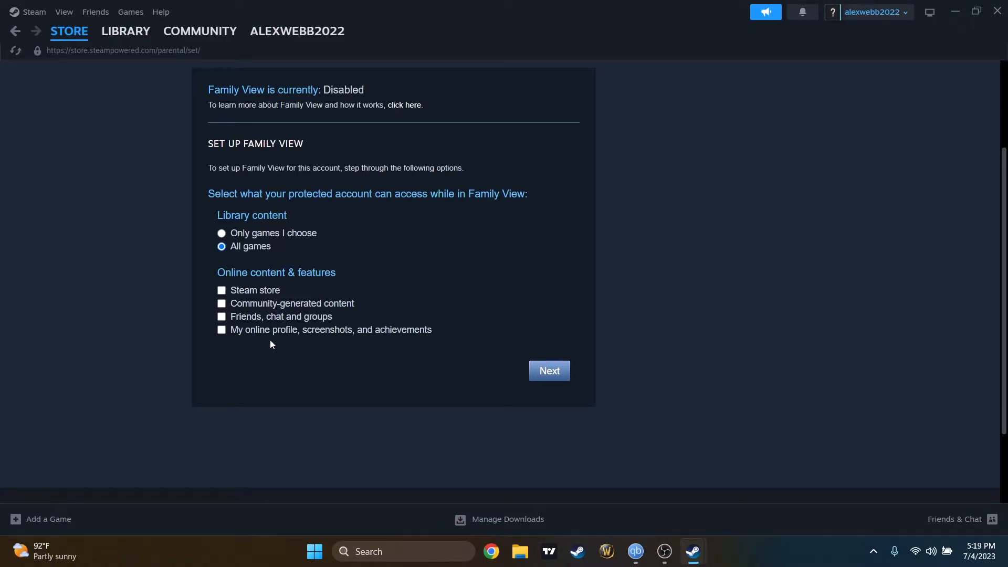
mouse_move(224, 321)
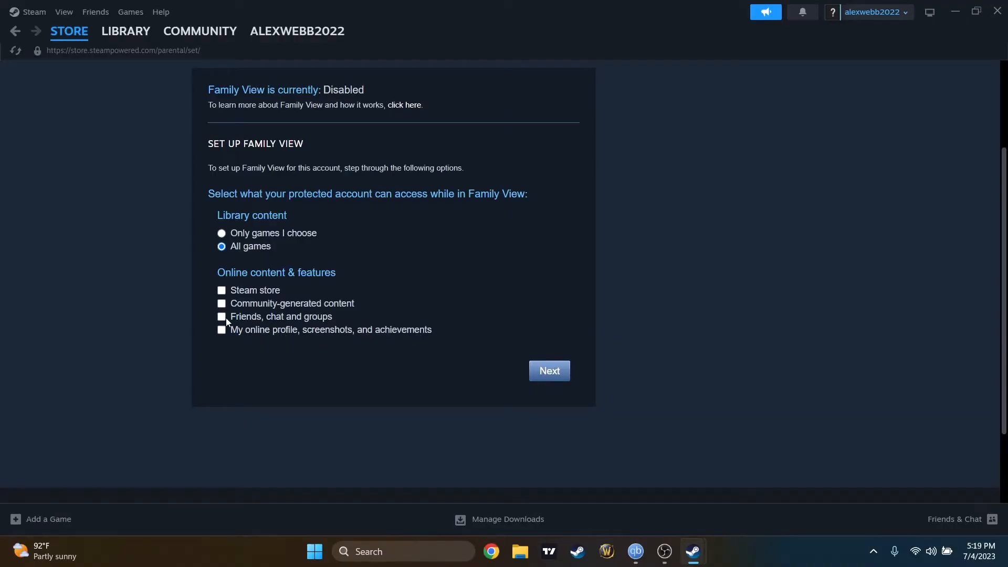
- Allow friends, chat and groups, confirm the recovery email and reach PIN creation
left_click(221, 316)
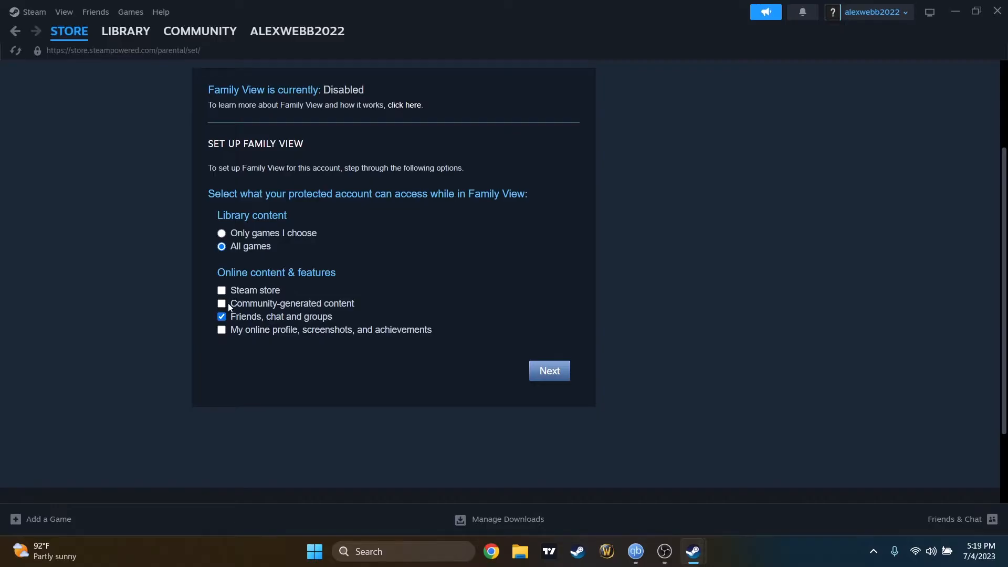
mouse_move(548, 372)
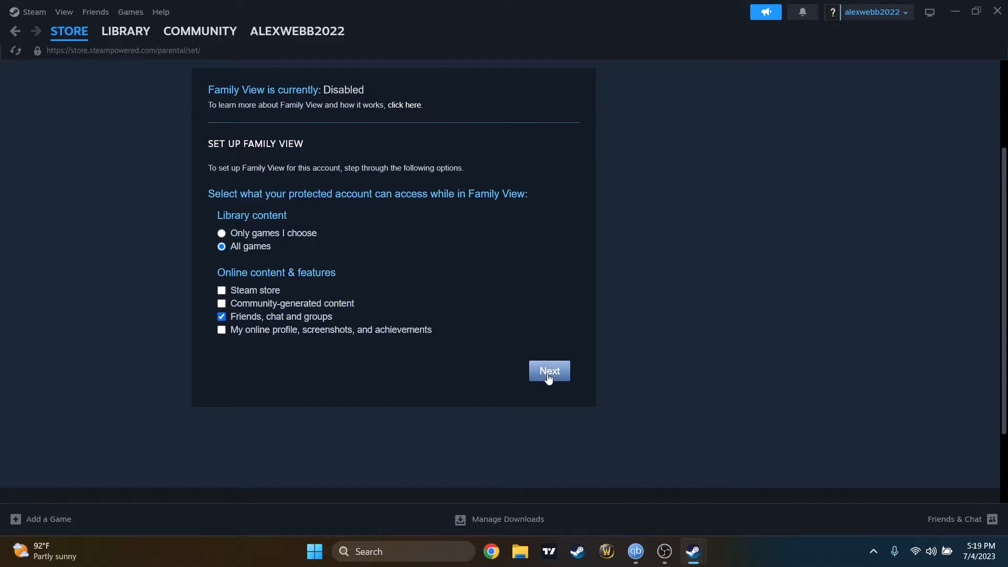
left_click(549, 371)
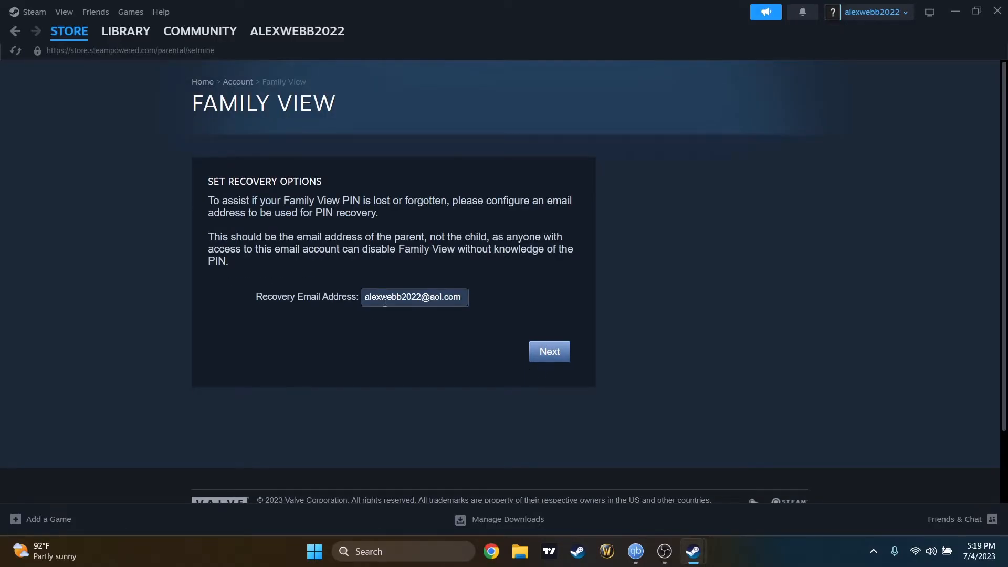
mouse_move(549, 351)
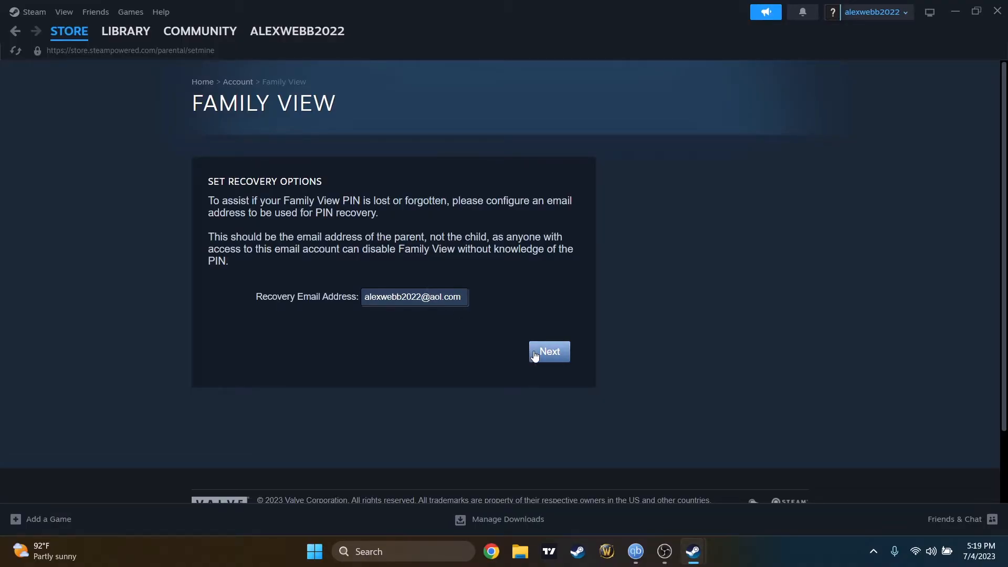
left_click(549, 352)
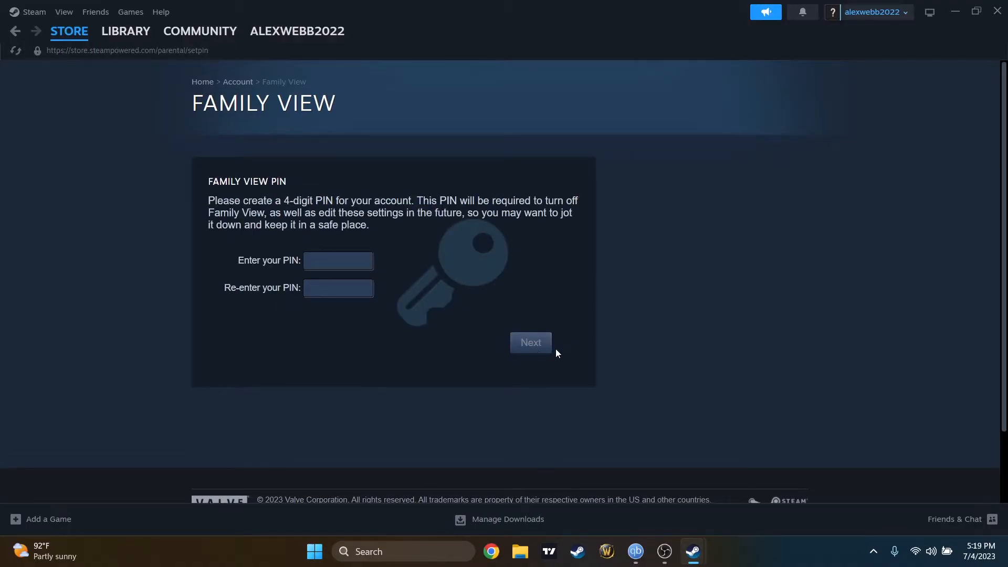
mouse_move(444, 348)
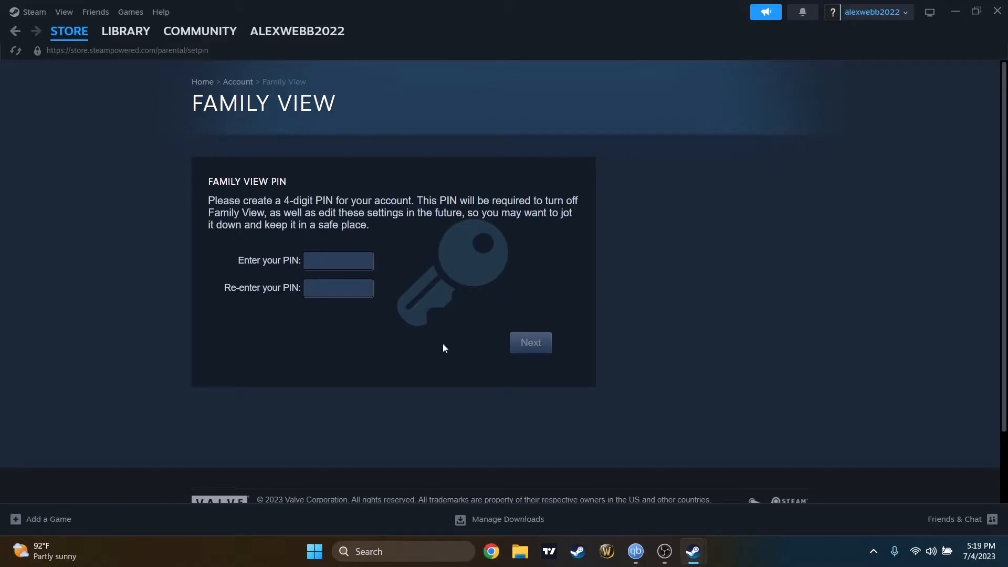
- Set and submit a four-digit Family View PIN
left_click(337, 261)
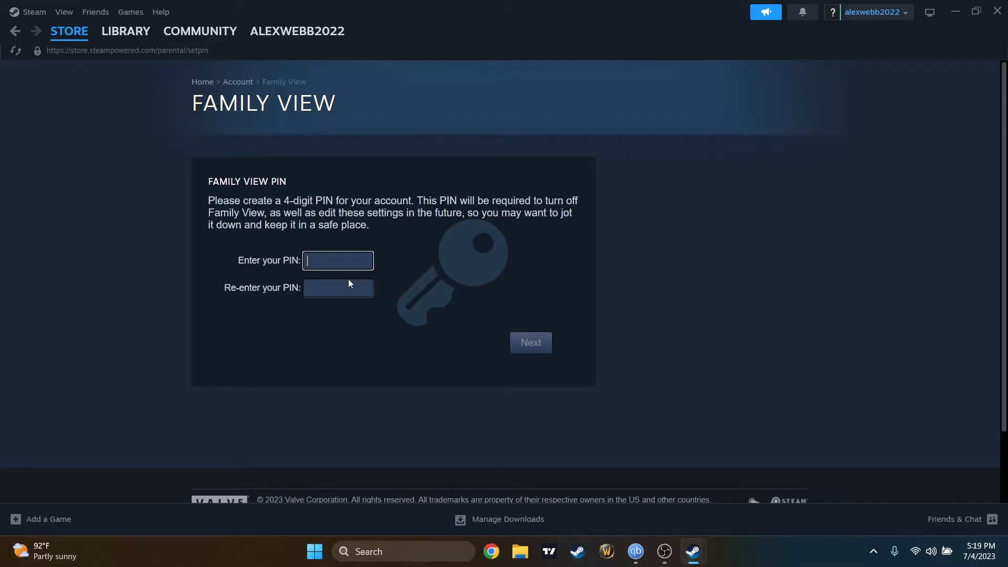
type("2")
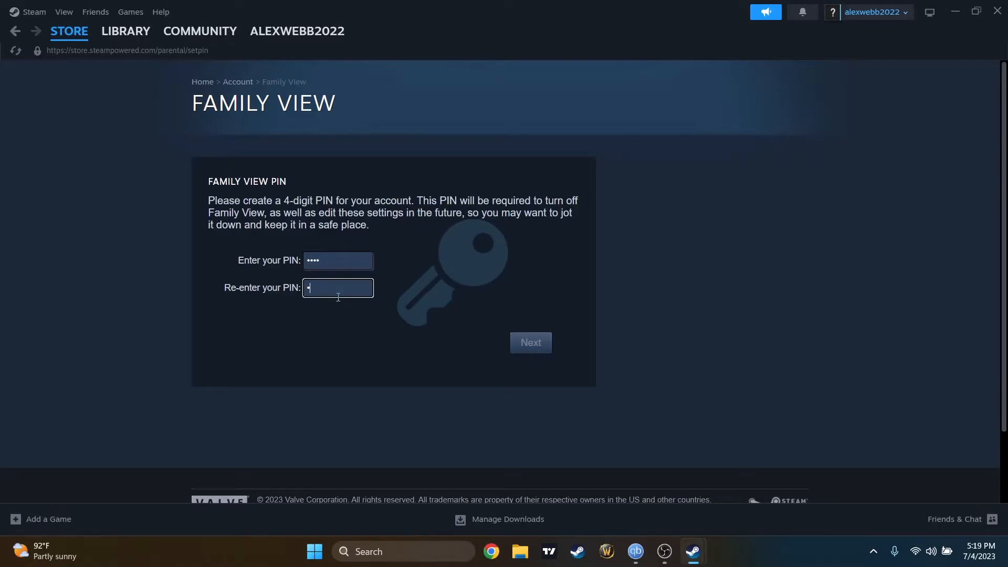
left_click(530, 342)
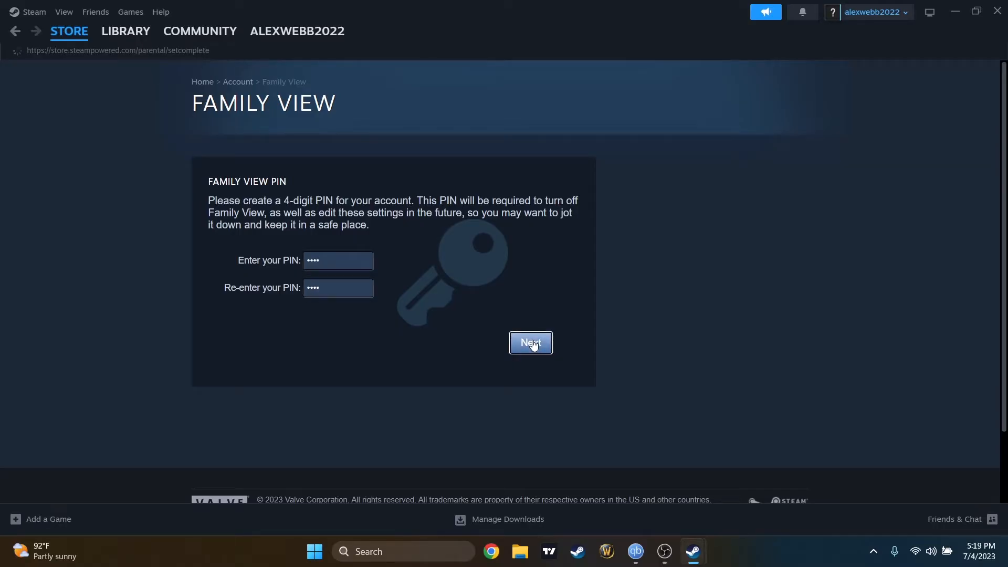
left_click(530, 343)
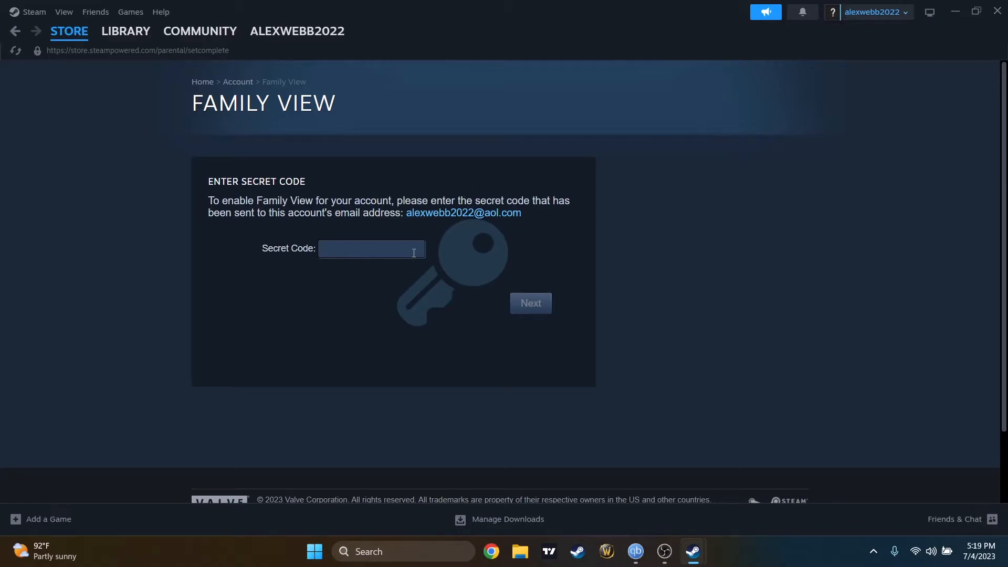
mouse_move(428, 248)
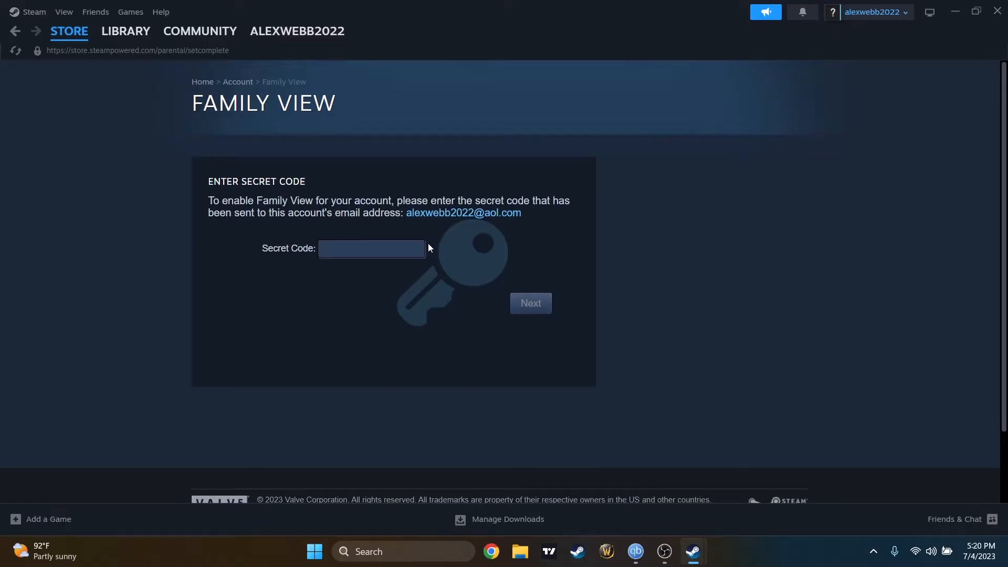
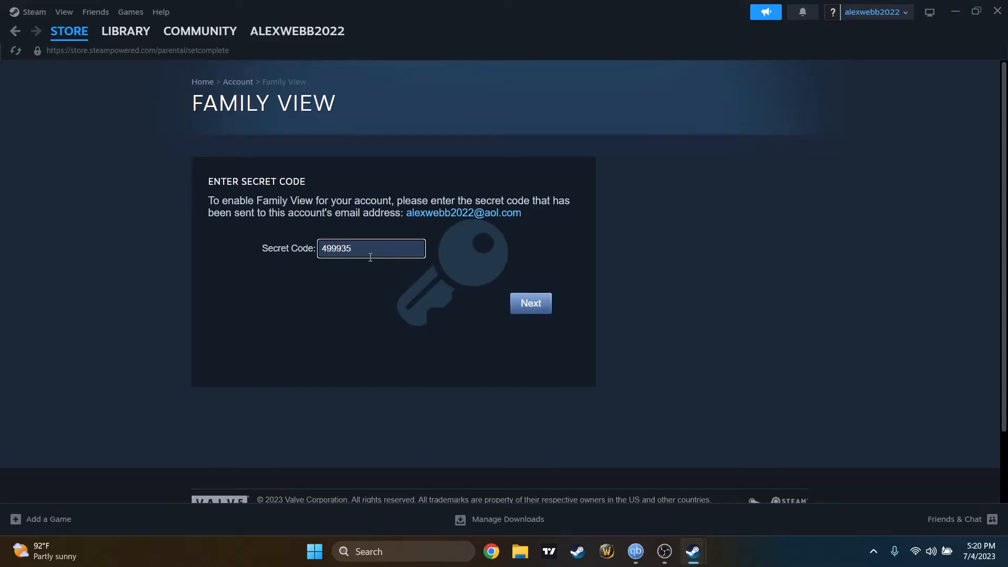
left_click(531, 302)
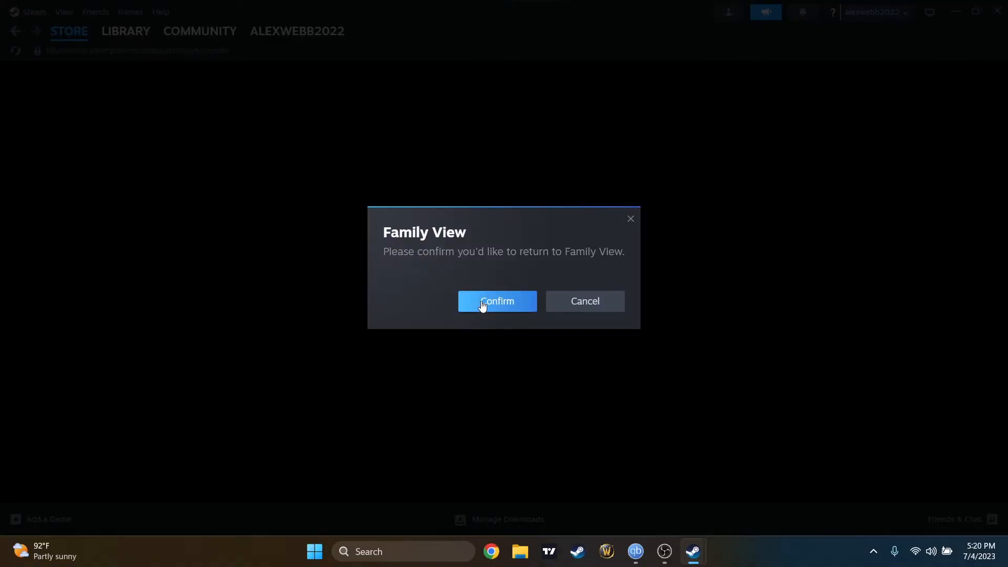
- Confirm returning to Family View on the library, then request to leave it
left_click(497, 302)
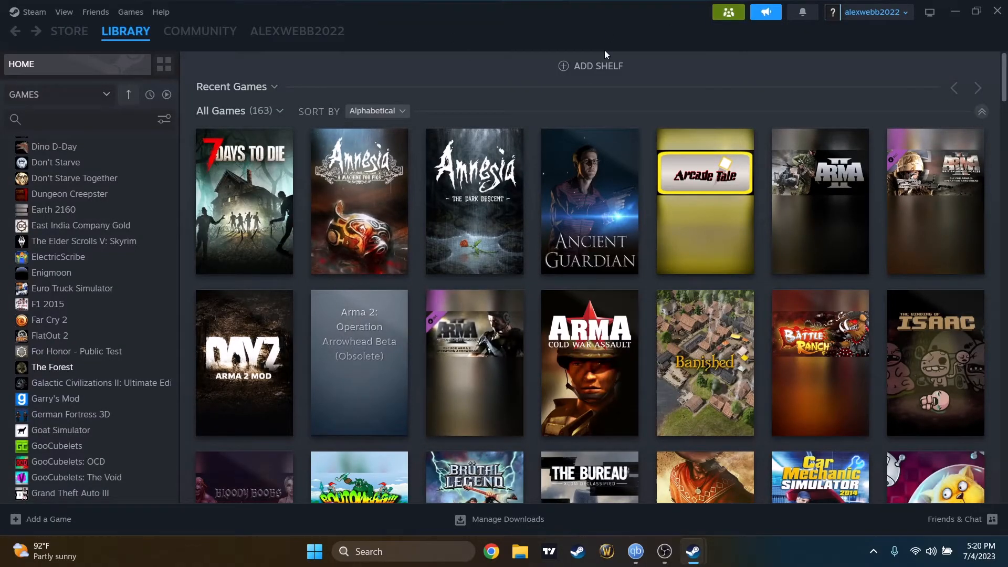
mouse_move(728, 13)
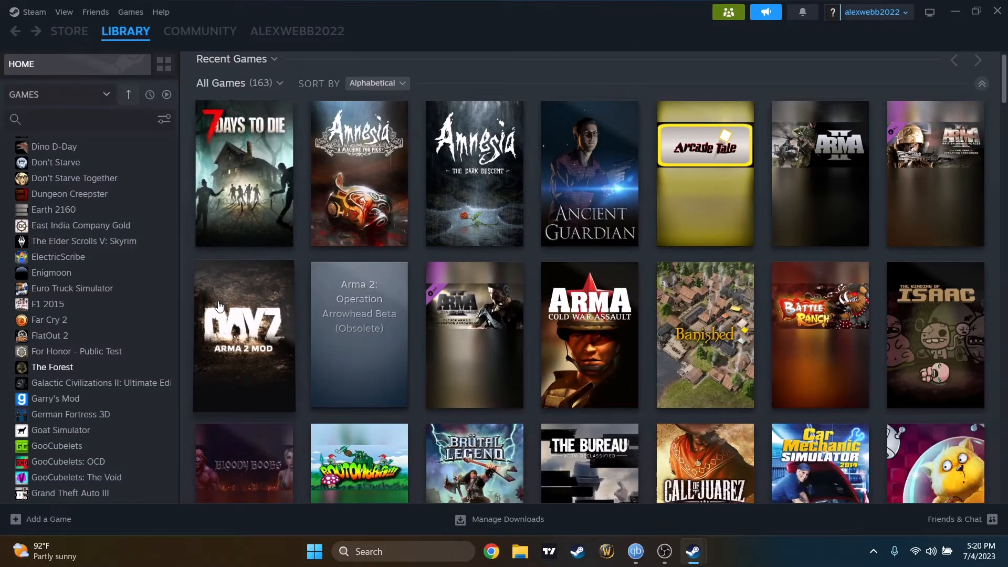
scroll("down", 3)
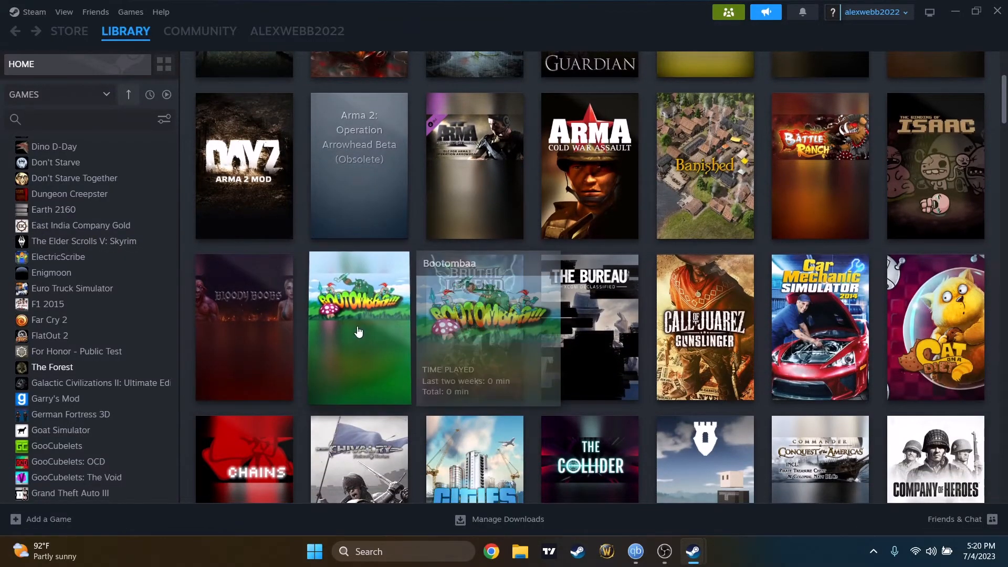
mouse_move(211, 430)
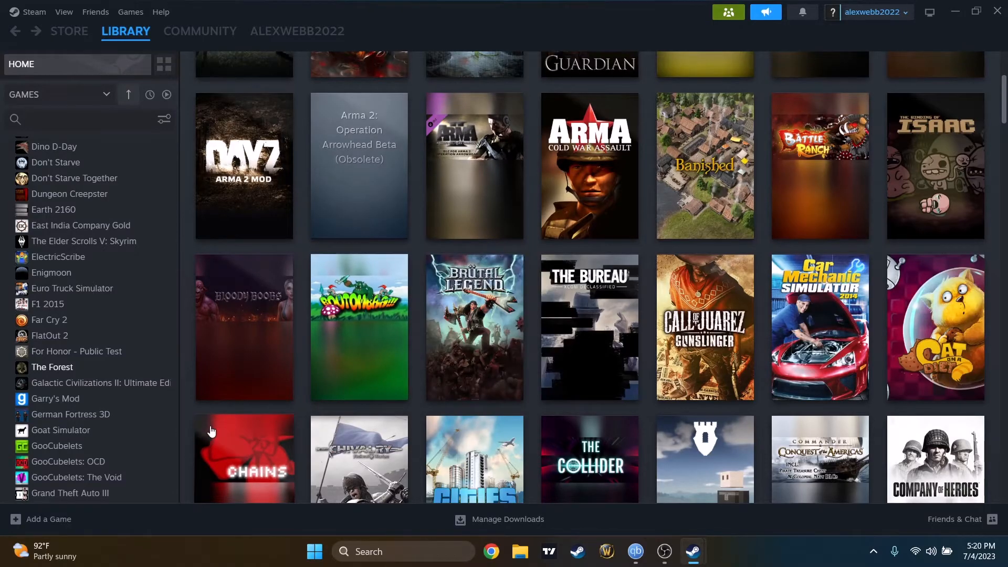
left_click(726, 12)
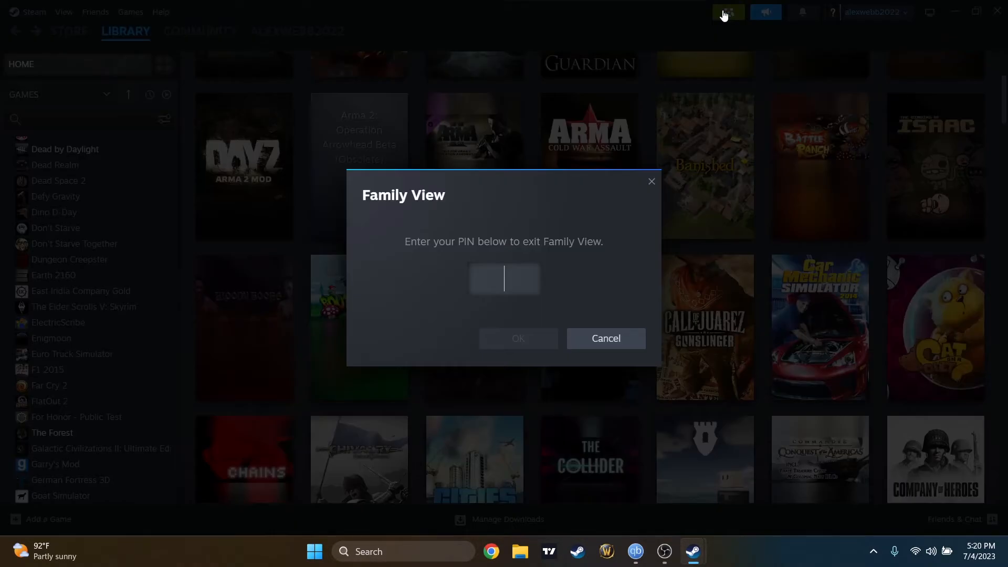
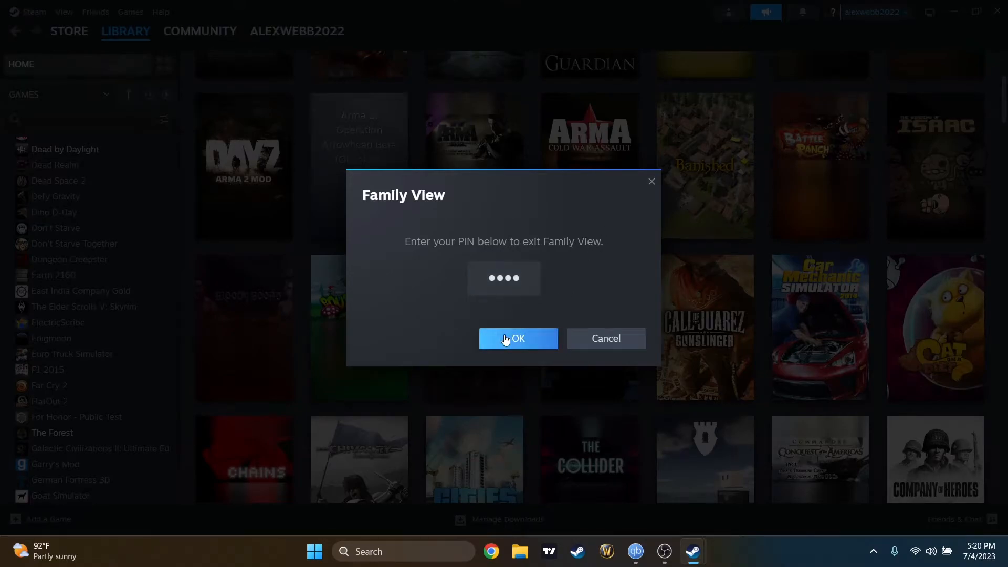
left_click(518, 338)
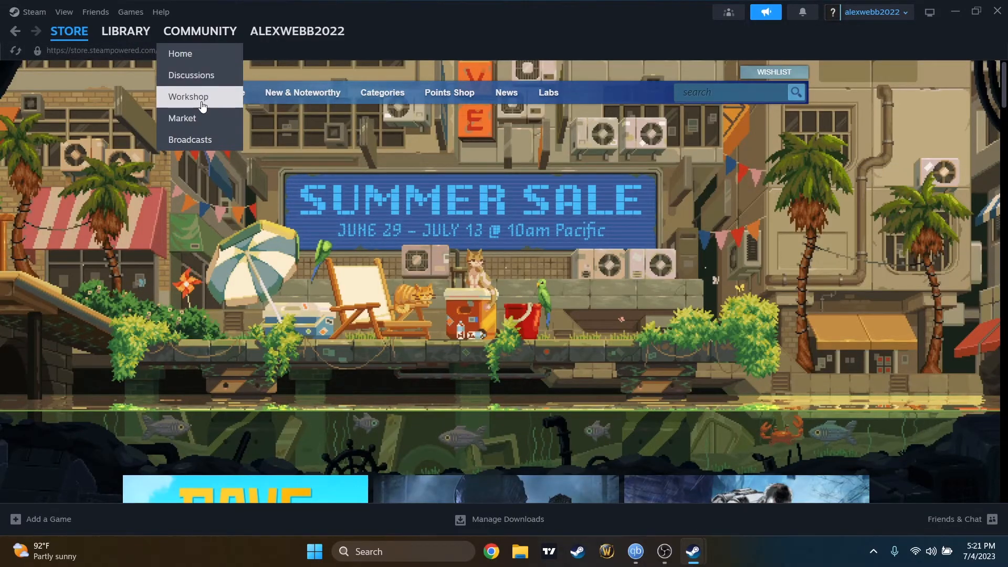
- Visit the Steam news page, then start returning to Family View
left_click(188, 96)
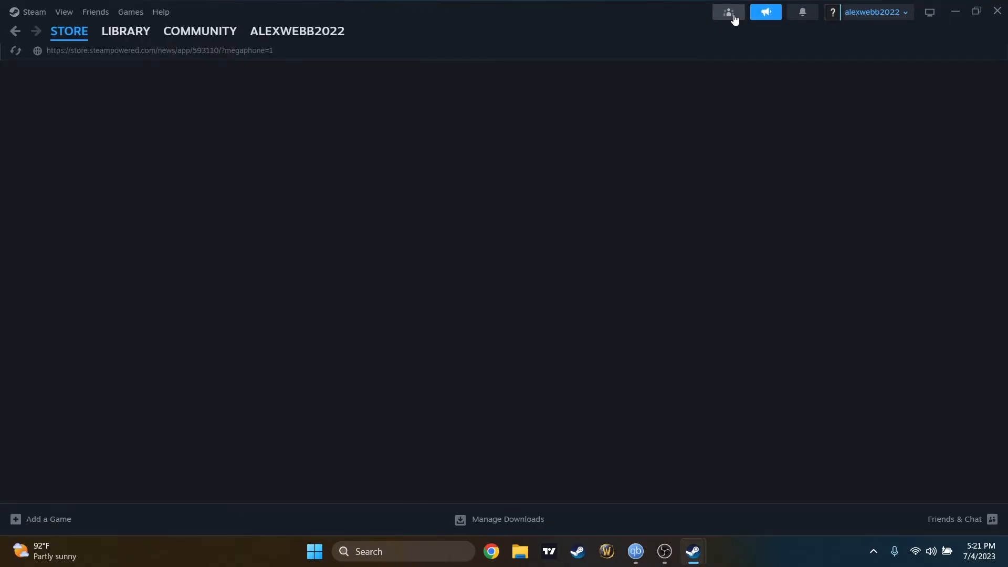
left_click(728, 12)
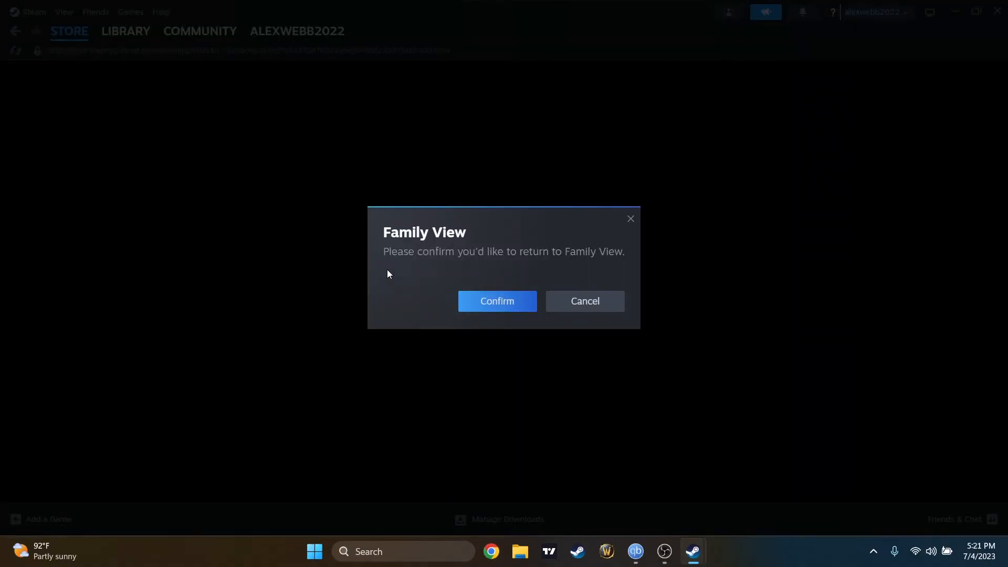
mouse_move(528, 293)
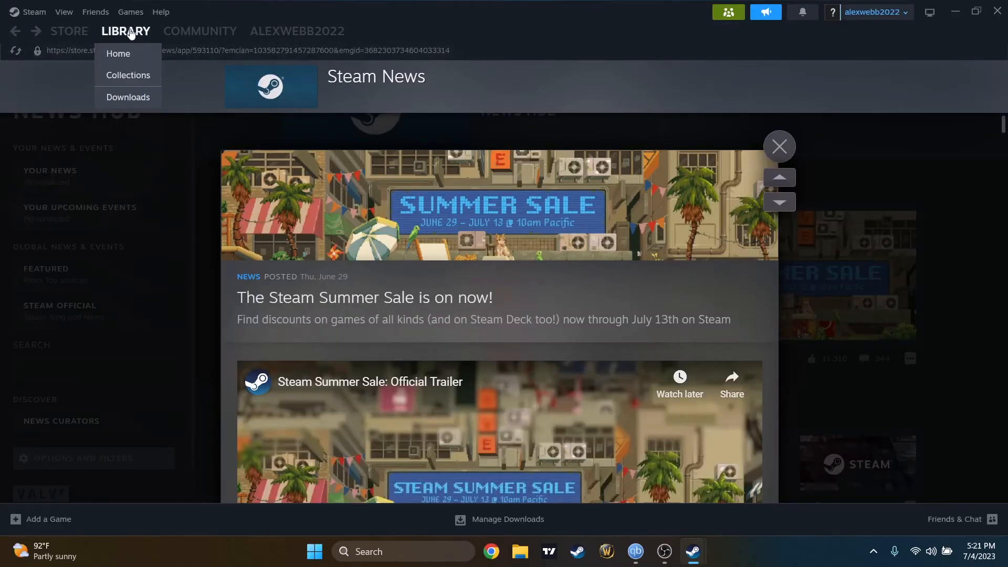
- With Family View on, view Dead Realm's library page and check the friends list
left_click(117, 53)
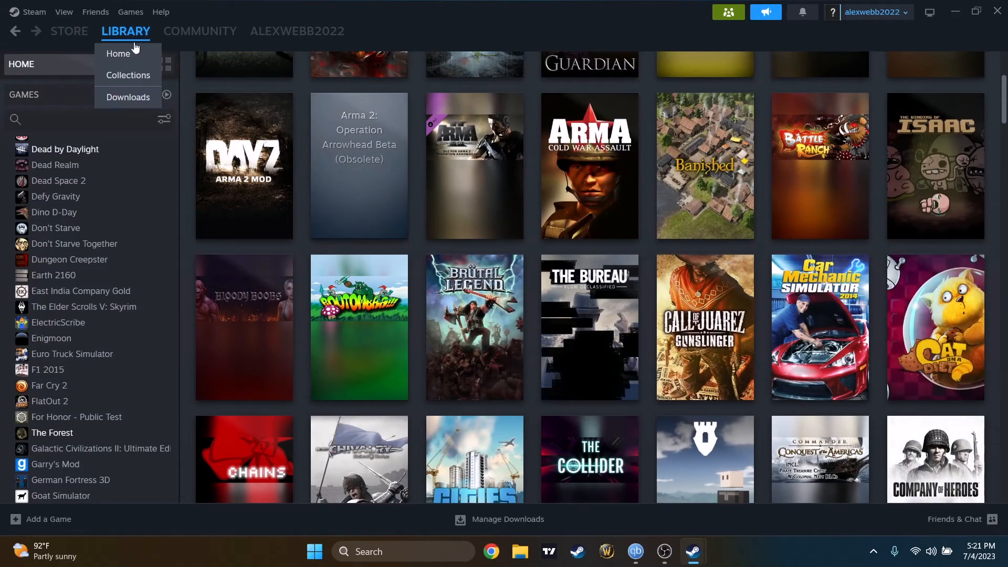
left_click(55, 165)
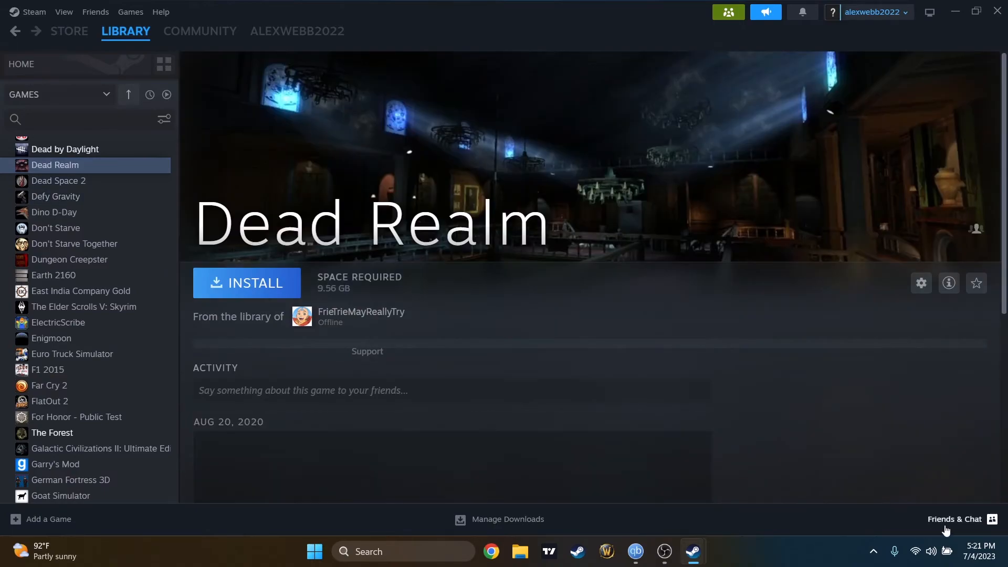
left_click(955, 519)
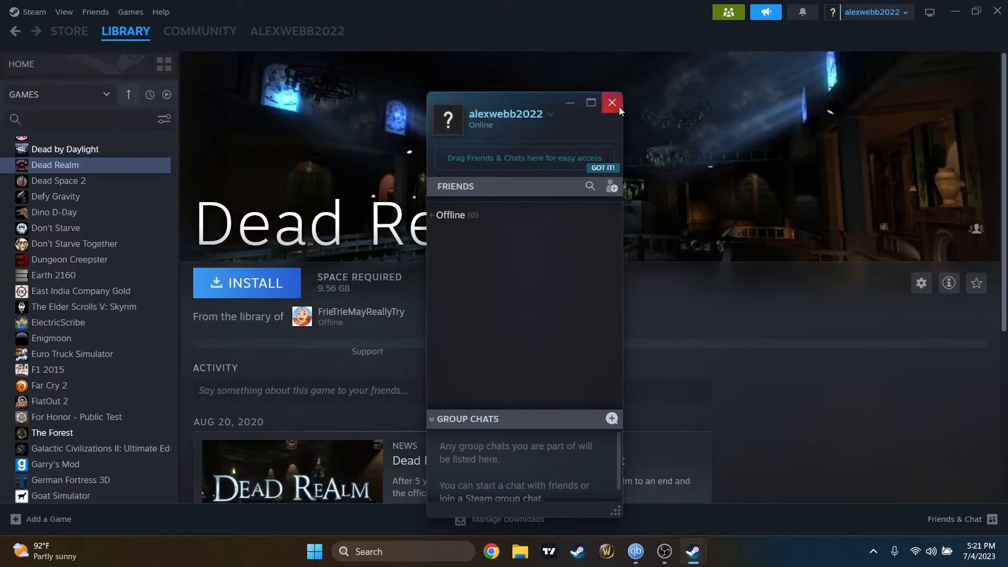
left_click(30, 12)
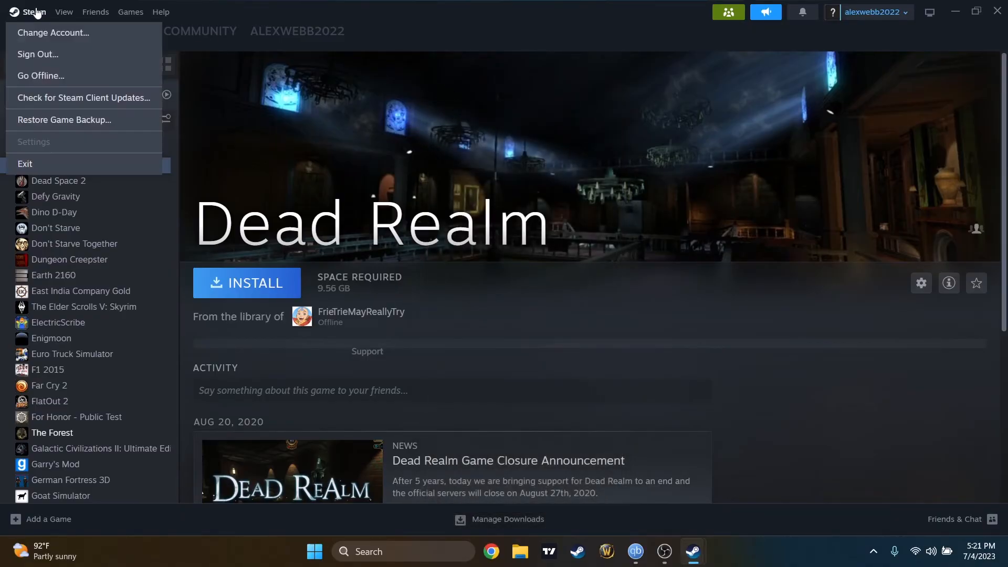
mouse_move(45, 146)
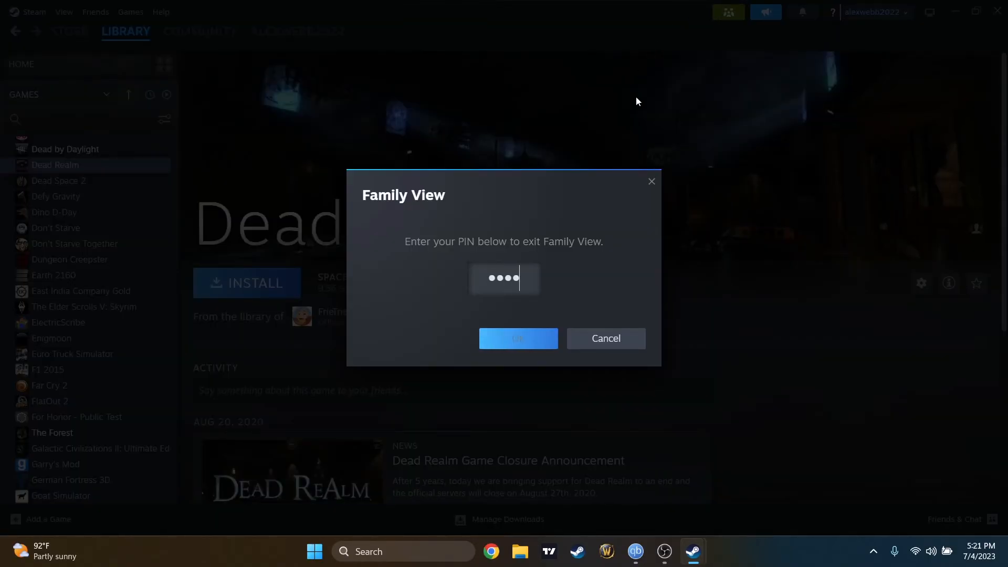
- Unlock Family View with the PIN, then close the Steam settings
left_click(517, 338)
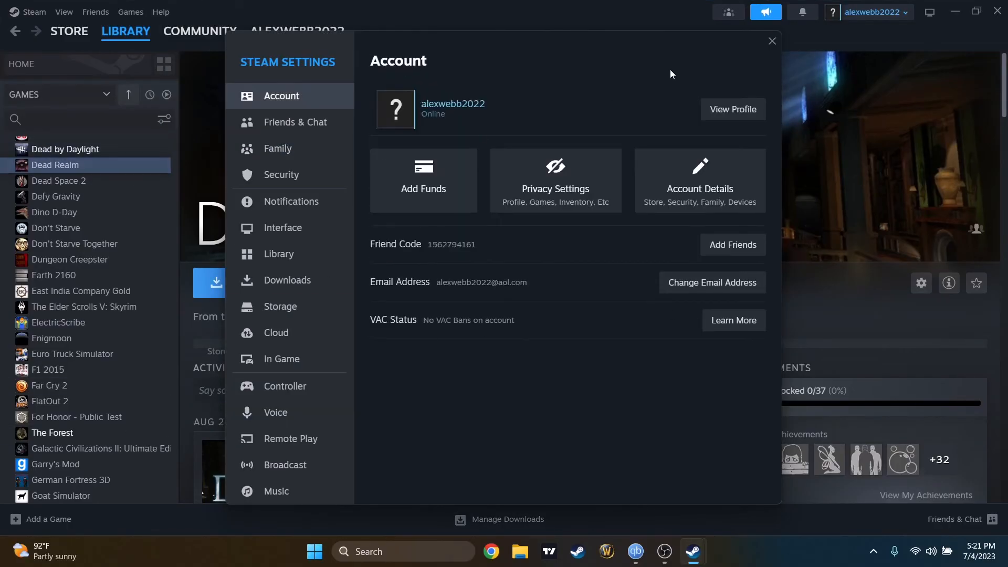
left_click(70, 30)
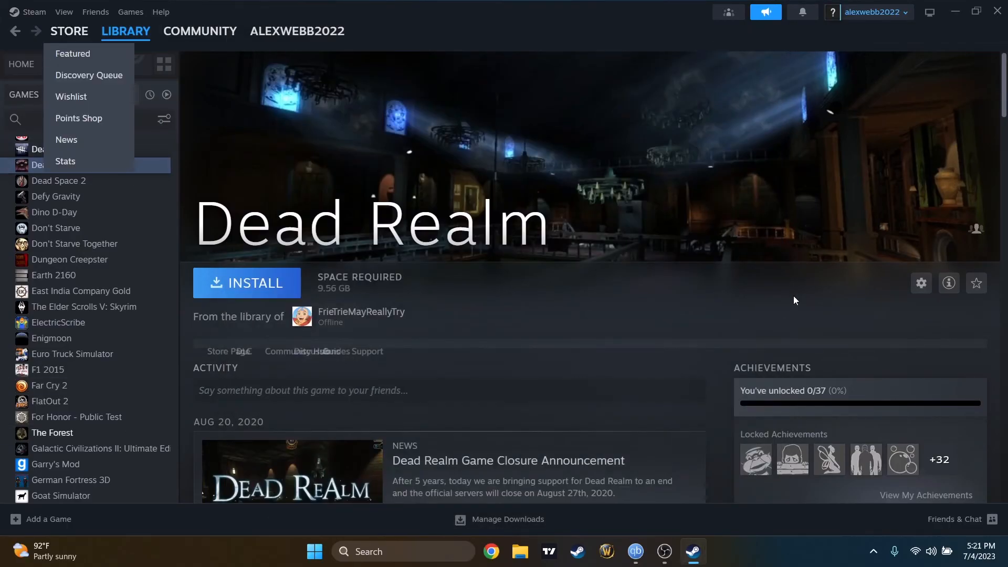
left_click(892, 40)
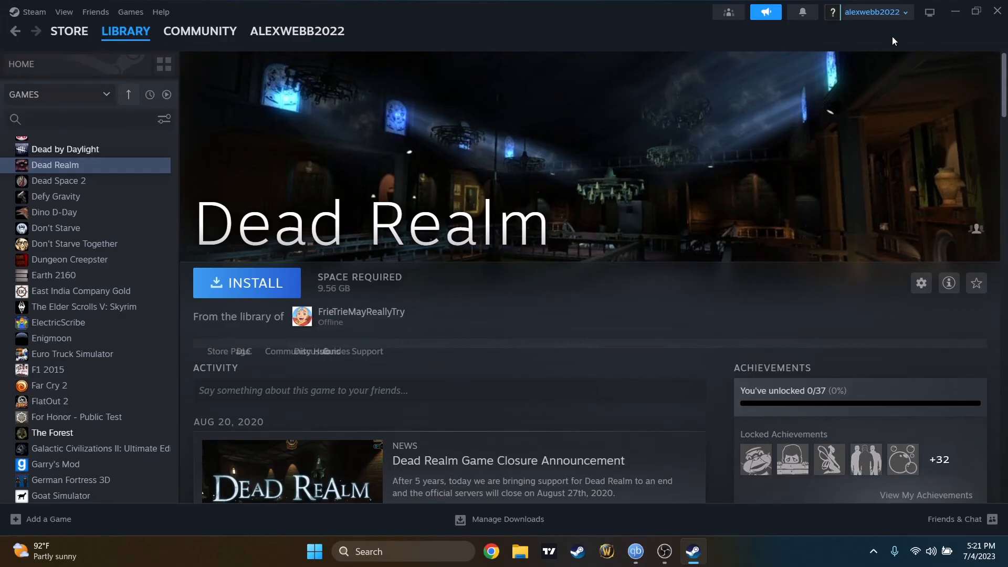
mouse_move(943, 18)
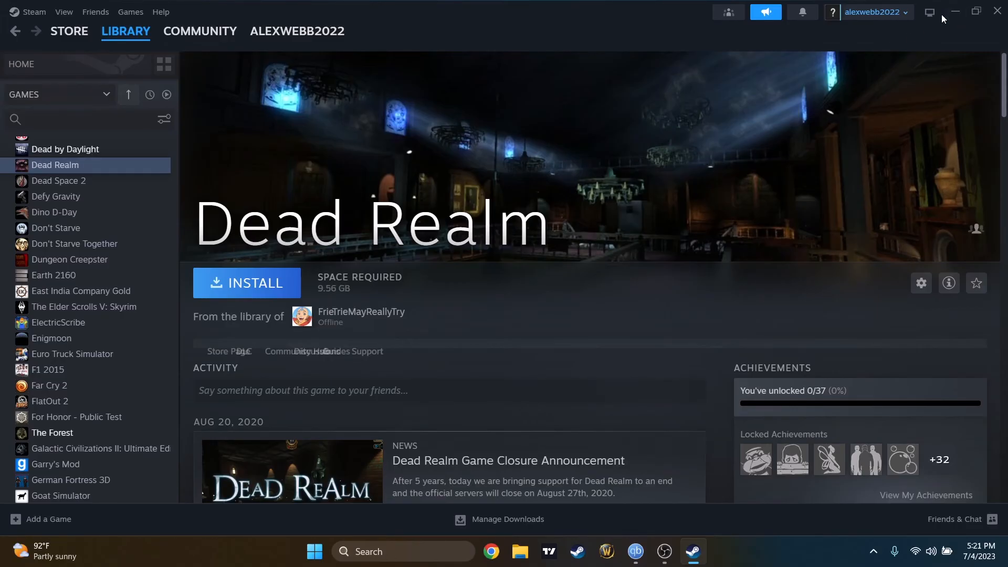